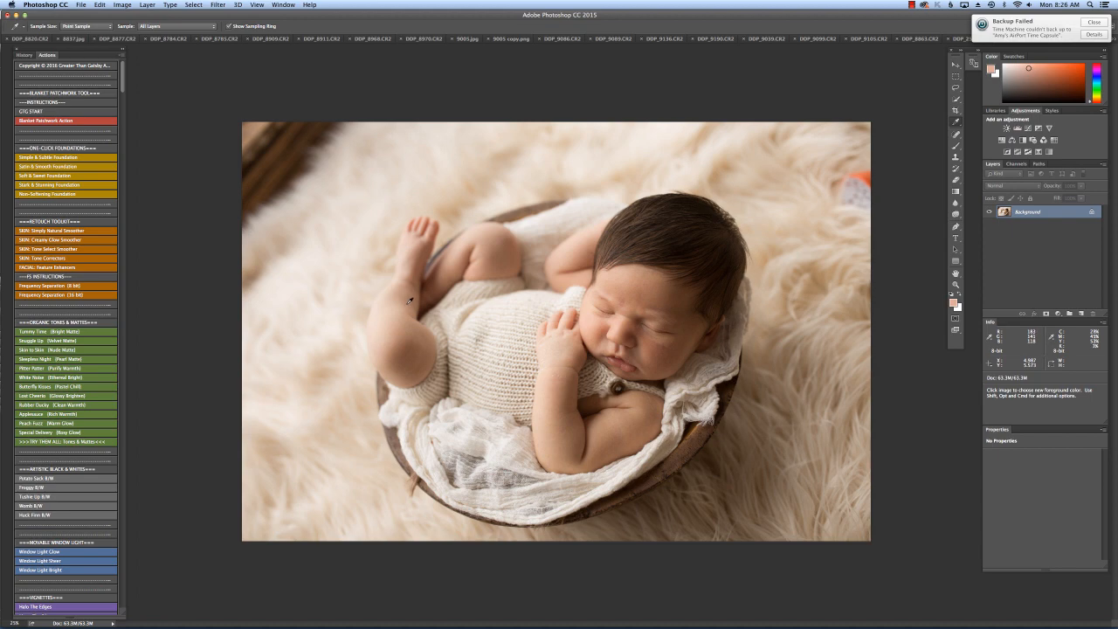
pyautogui.moveTo(367, 215)
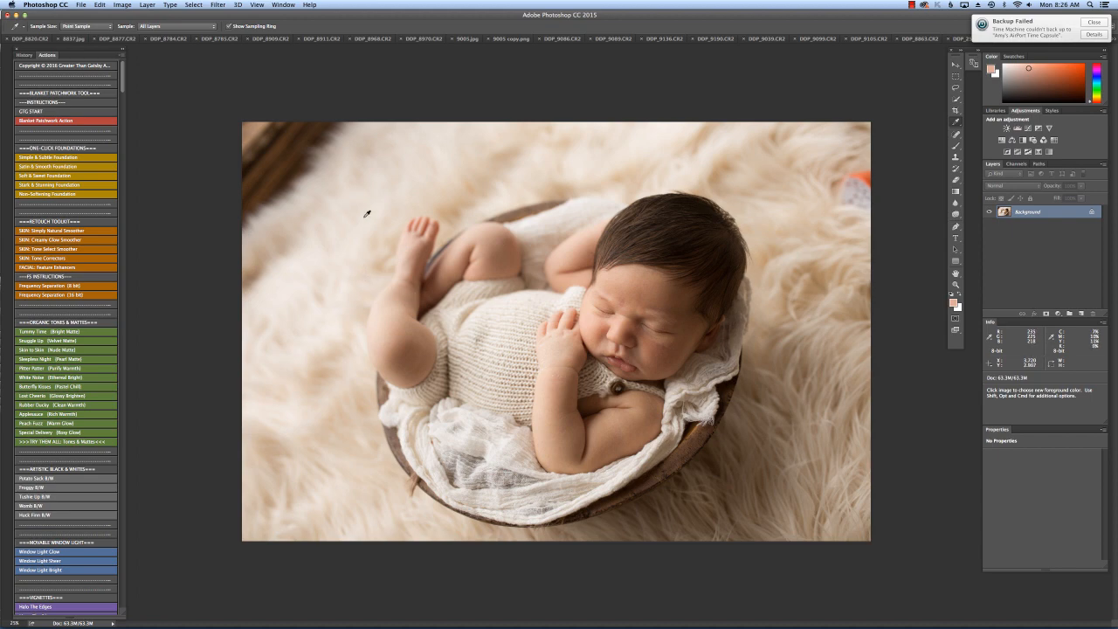
pyautogui.moveTo(349, 216)
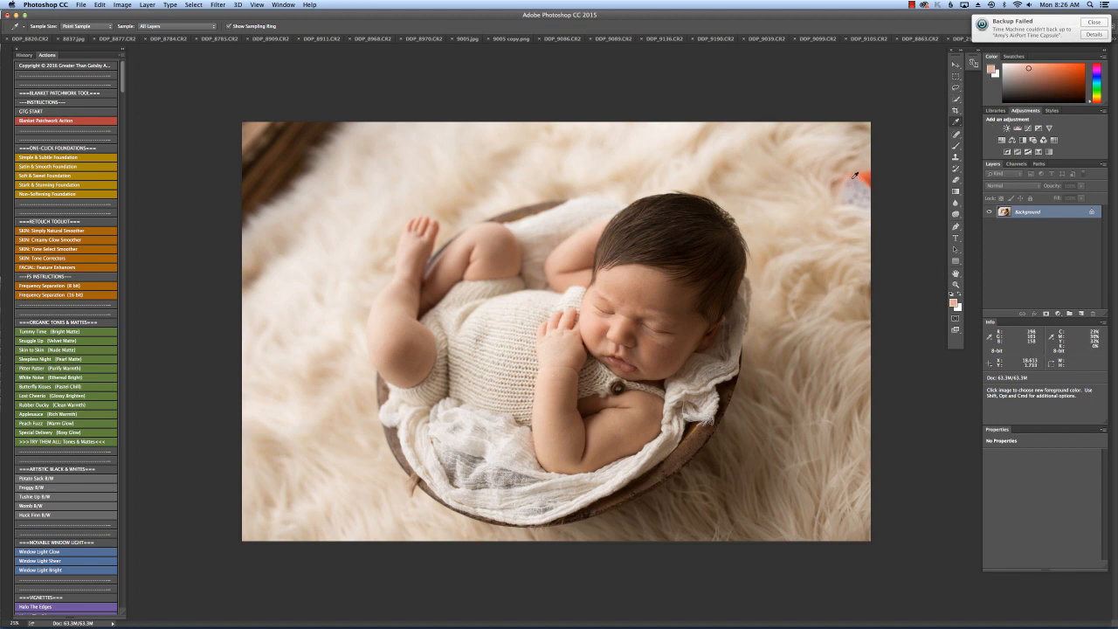
pyautogui.moveTo(856, 180)
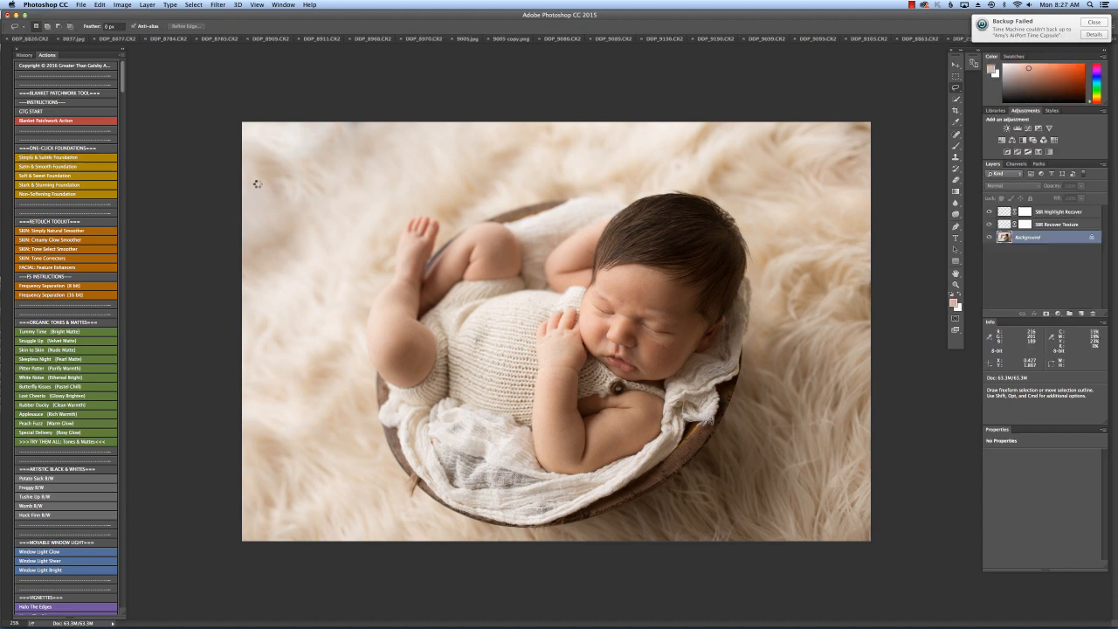
# Step: Play the next retouching action, leaving one masked adjustment layer over the newborn photo
pyautogui.click(1034, 238)
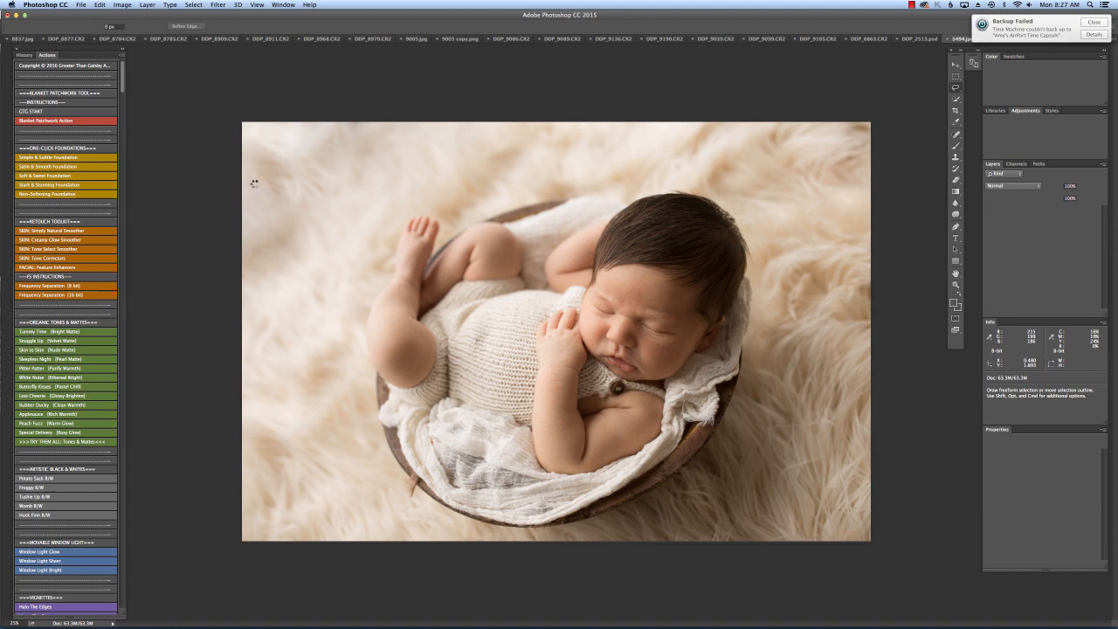
pyautogui.click(49, 157)
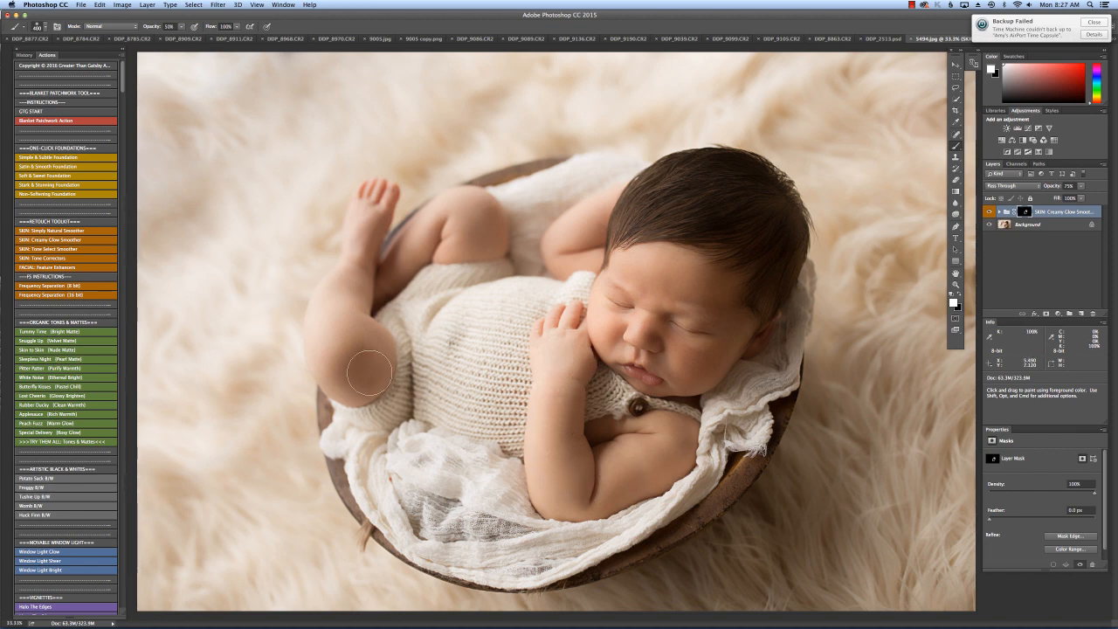
pyautogui.moveTo(472, 227)
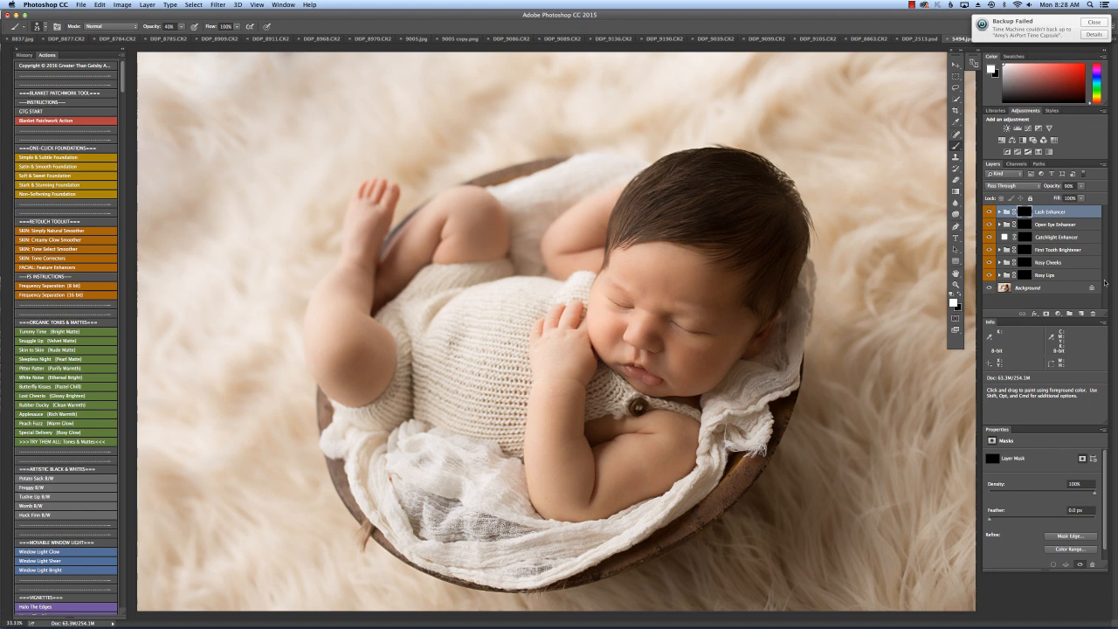
# Step: Run the enhancement actions, adding about seven masked adjustment layers above the background
pyautogui.click(1048, 262)
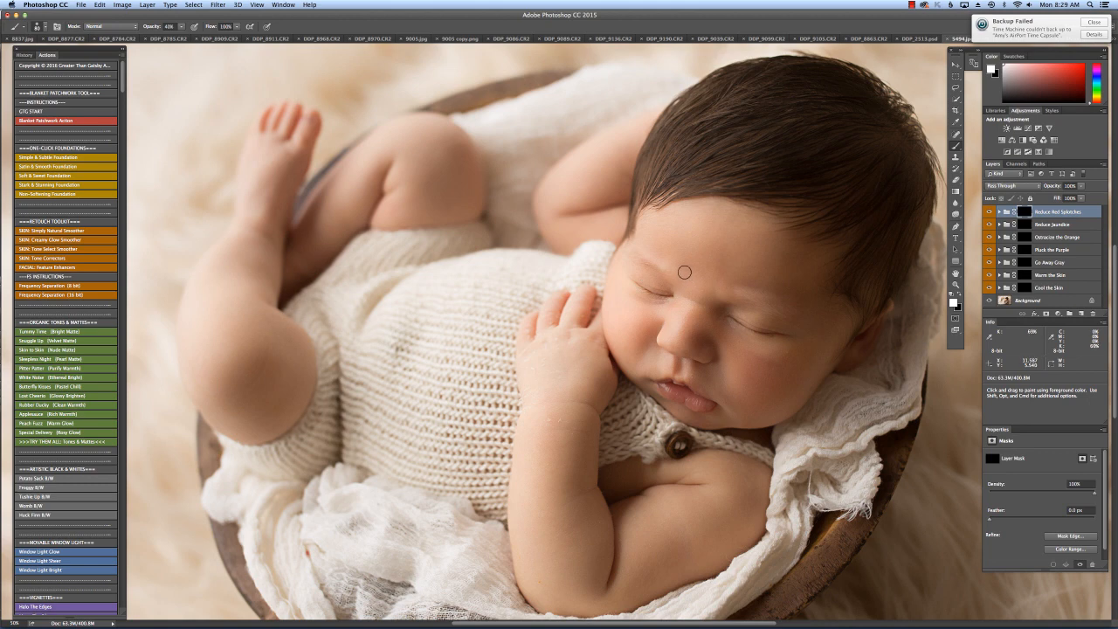
pyautogui.moveTo(713, 325)
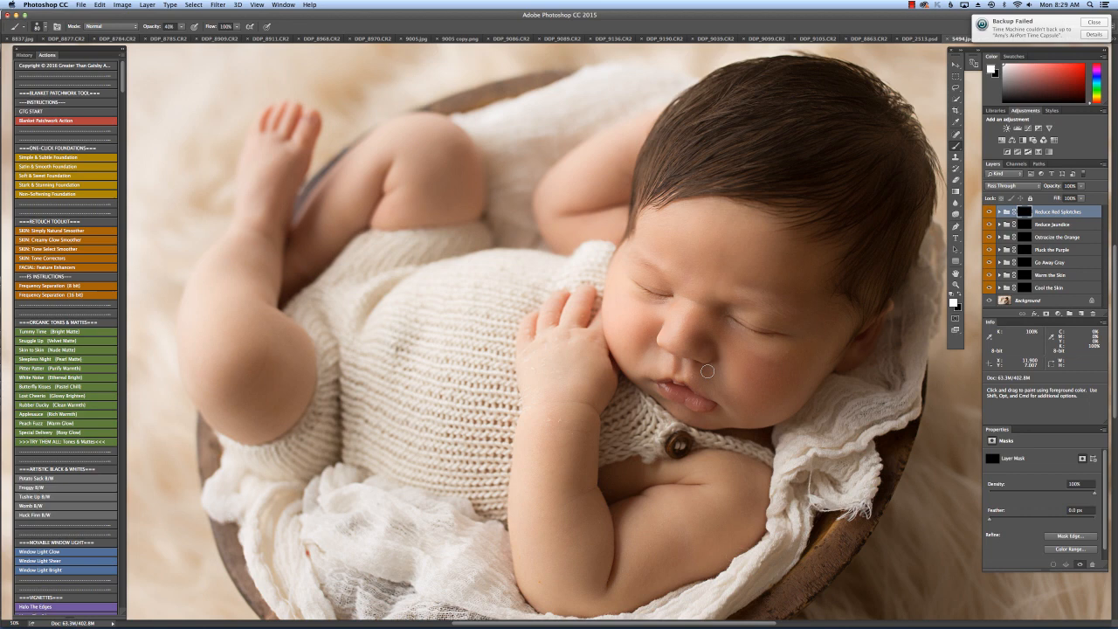
pyautogui.moveTo(685, 318)
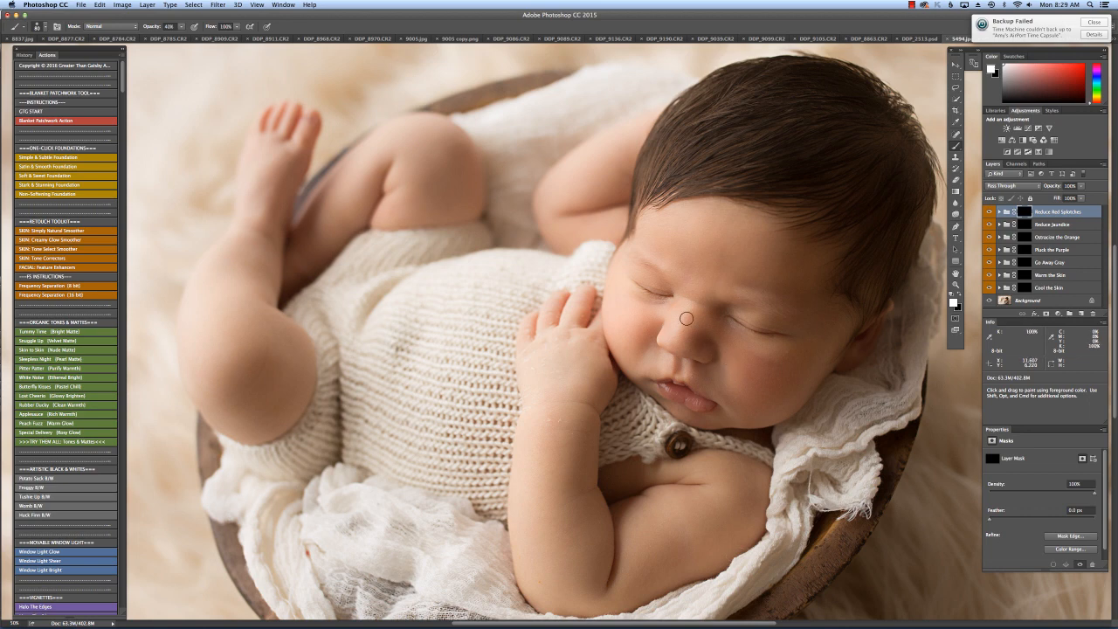
pyautogui.moveTo(630, 346)
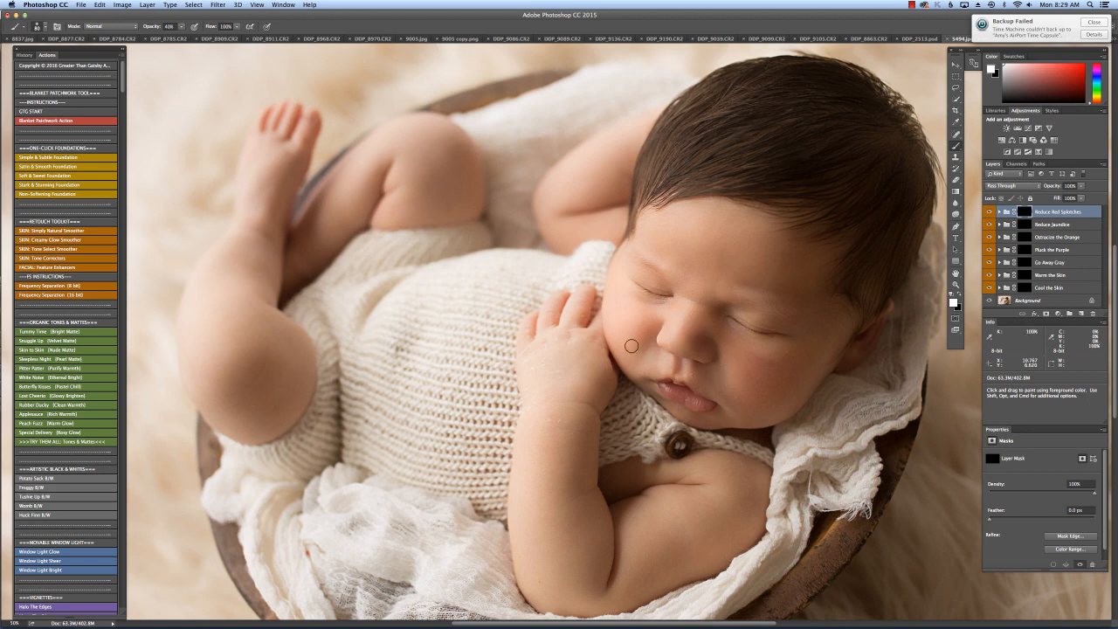
pyautogui.moveTo(622, 328)
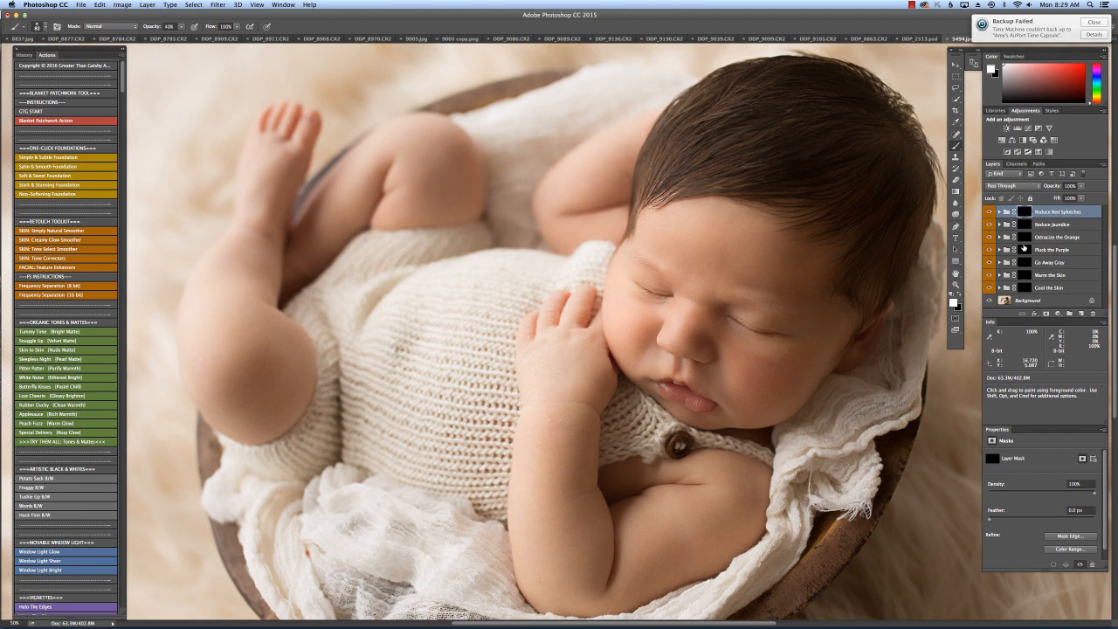
# Step: Play the organic tone actions and paint their warming effect onto the baby's cheeks, nose and hair
pyautogui.click(1057, 237)
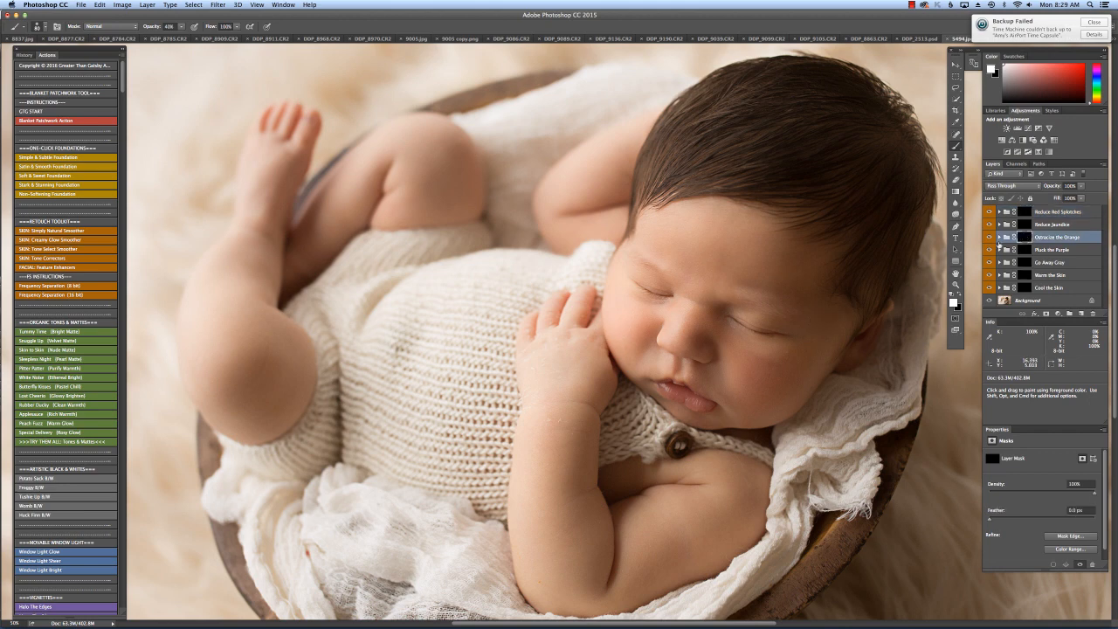
pyautogui.moveTo(778, 278)
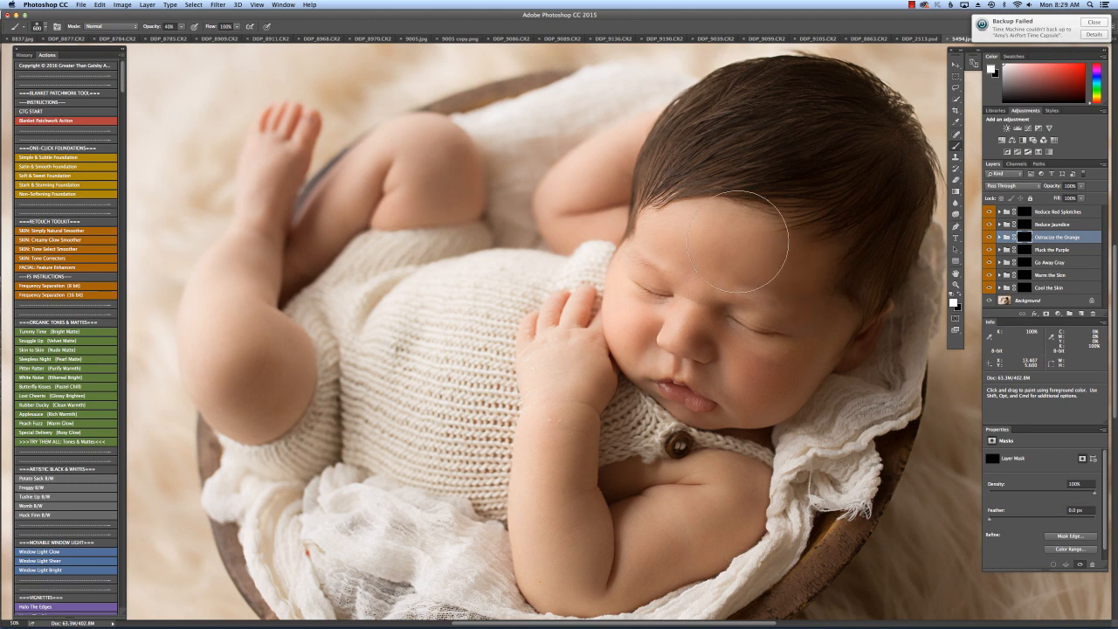
pyautogui.moveTo(730, 335)
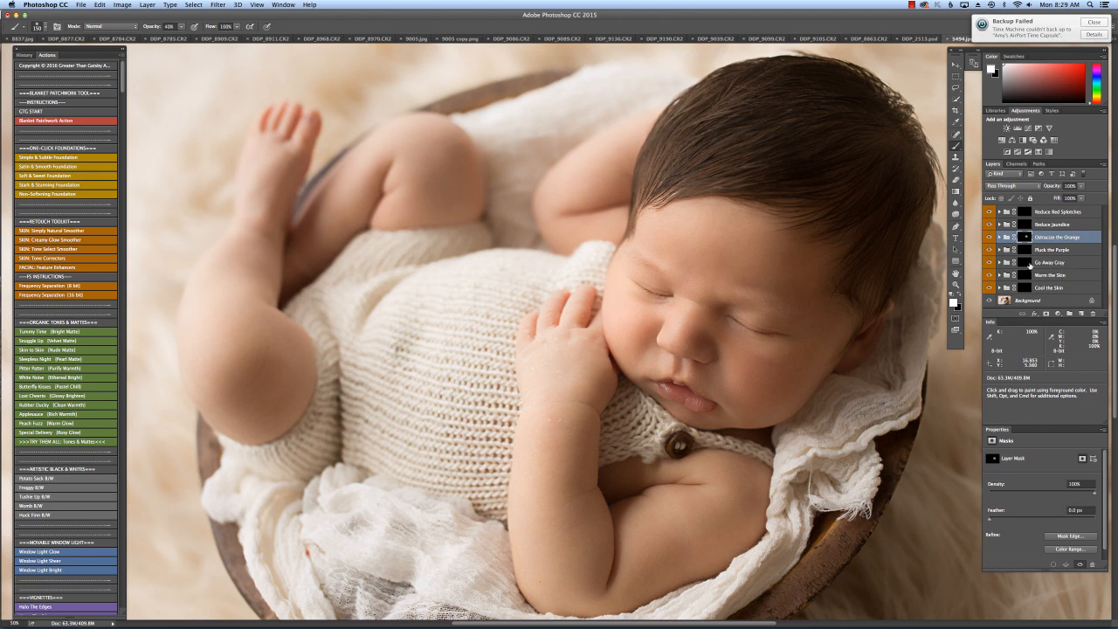
pyautogui.click(1052, 262)
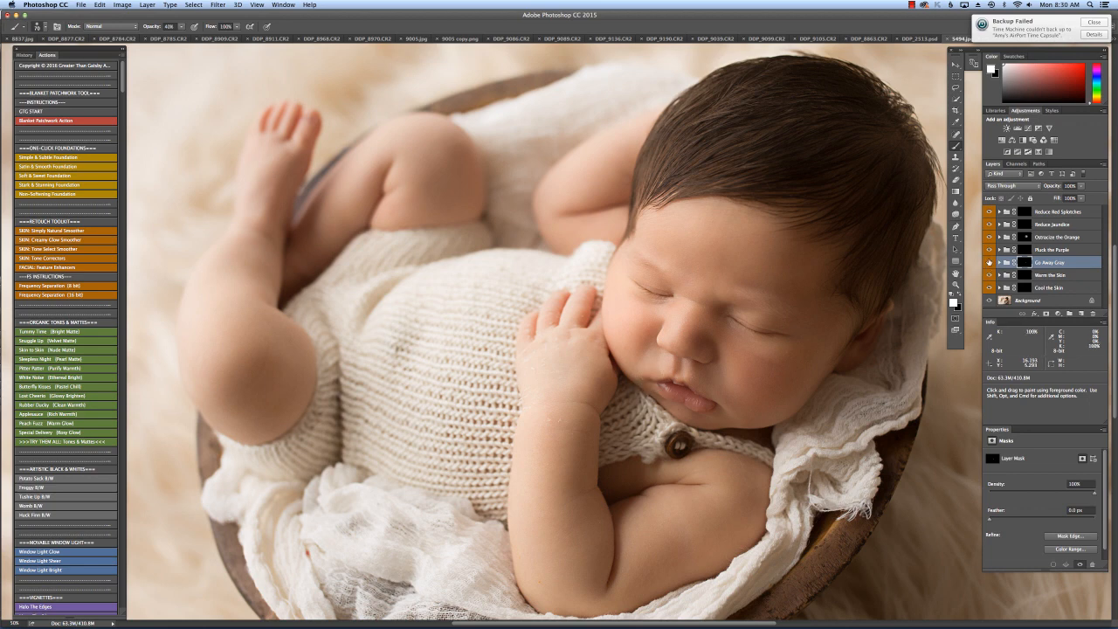
pyautogui.moveTo(840, 361)
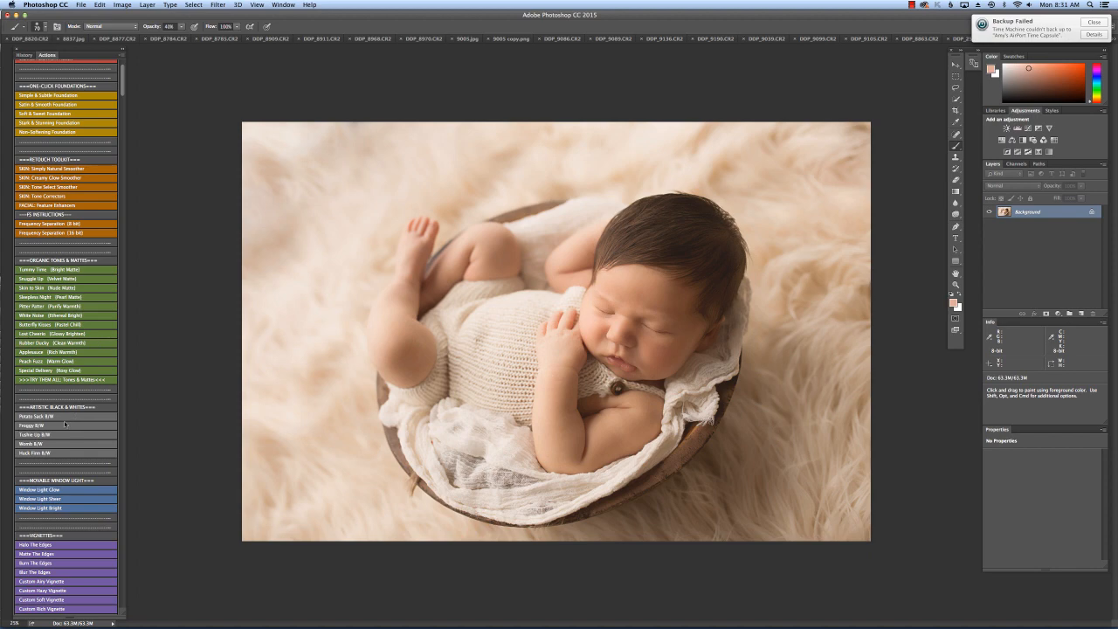
# Step: Apply a Curves adjustment to the photo, then flatten it back to a single background layer
pyautogui.click(31, 426)
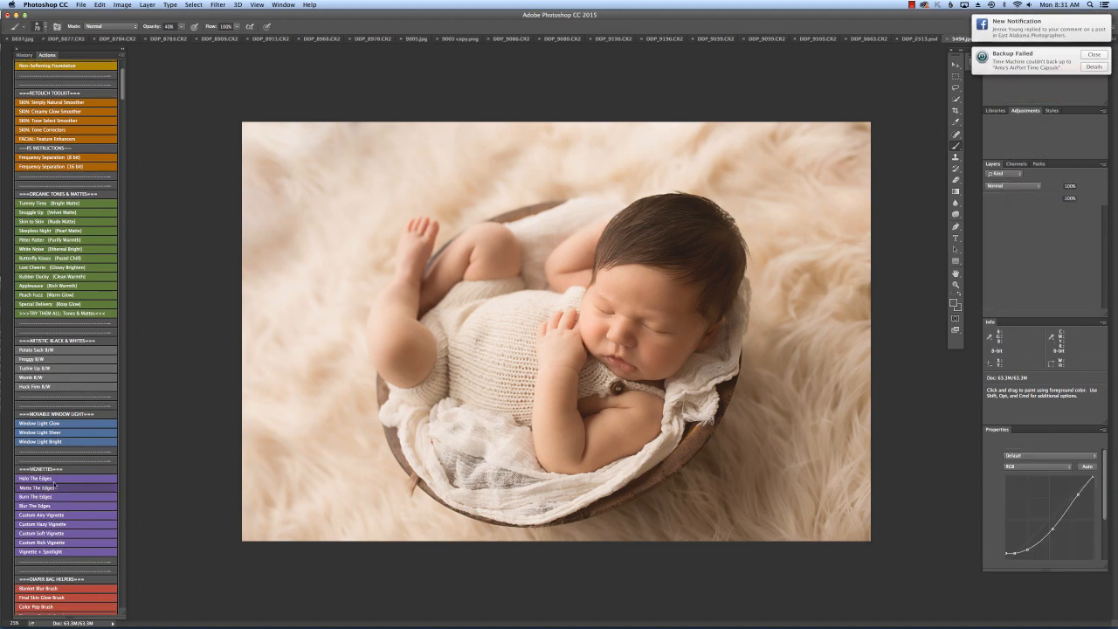
pyautogui.click(35, 487)
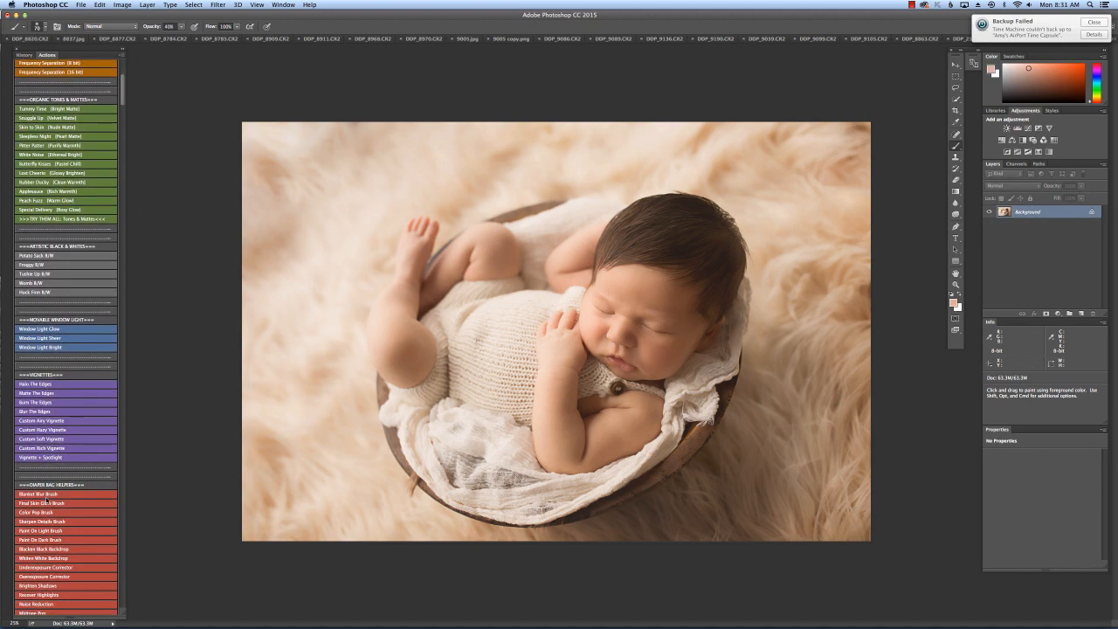
# Step: Select the sharpening action and play it, raising the high-res flatten warning dialog
pyautogui.scroll(-3)
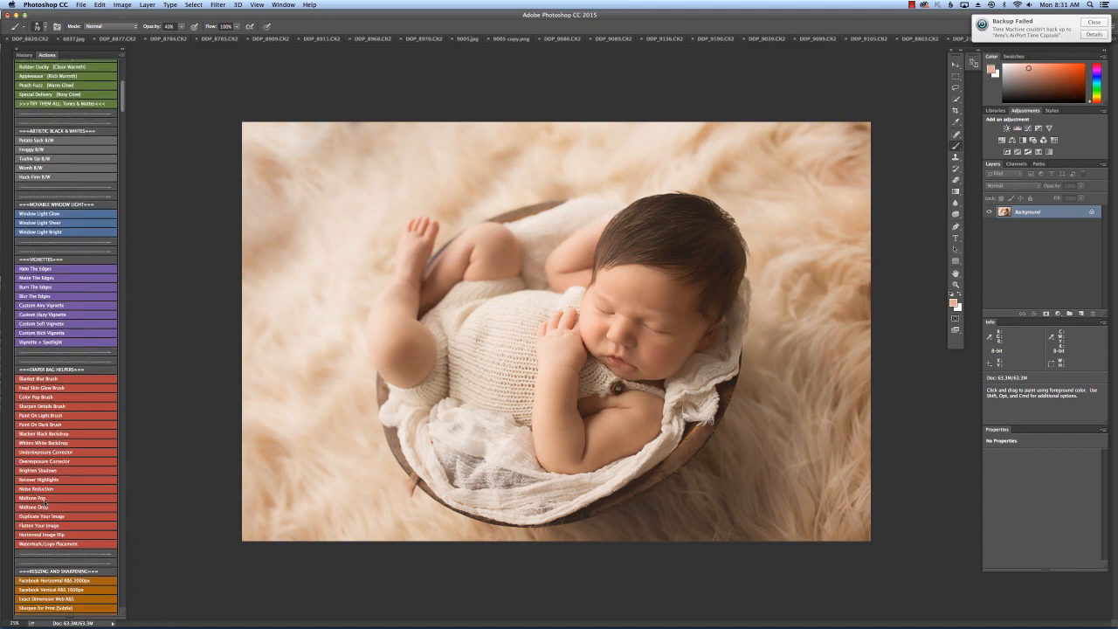
pyautogui.scroll(-3)
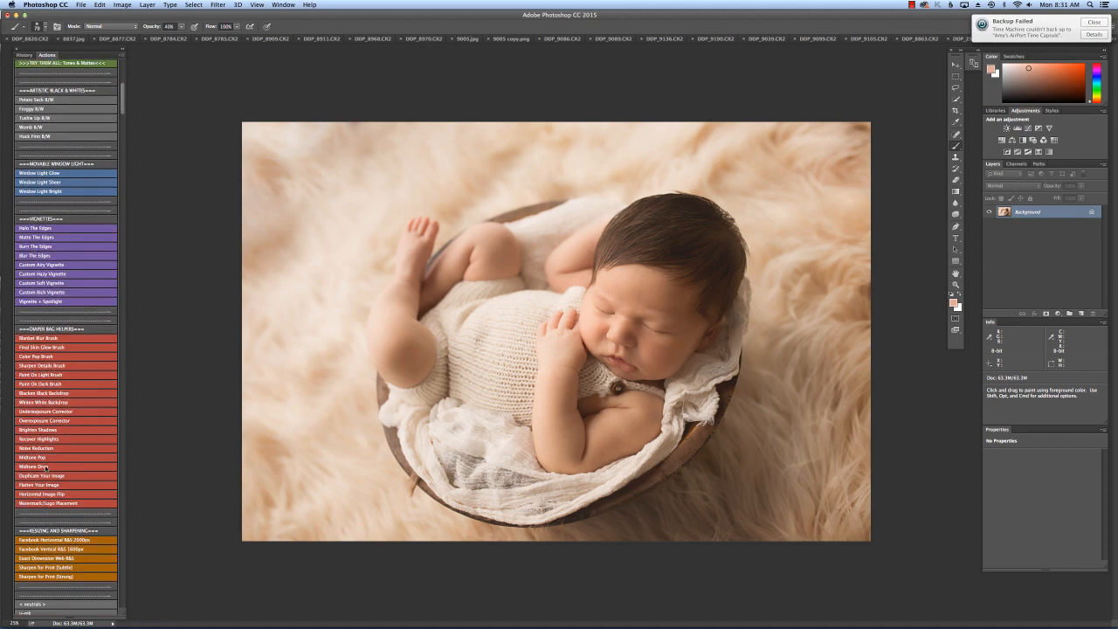
pyautogui.click(31, 457)
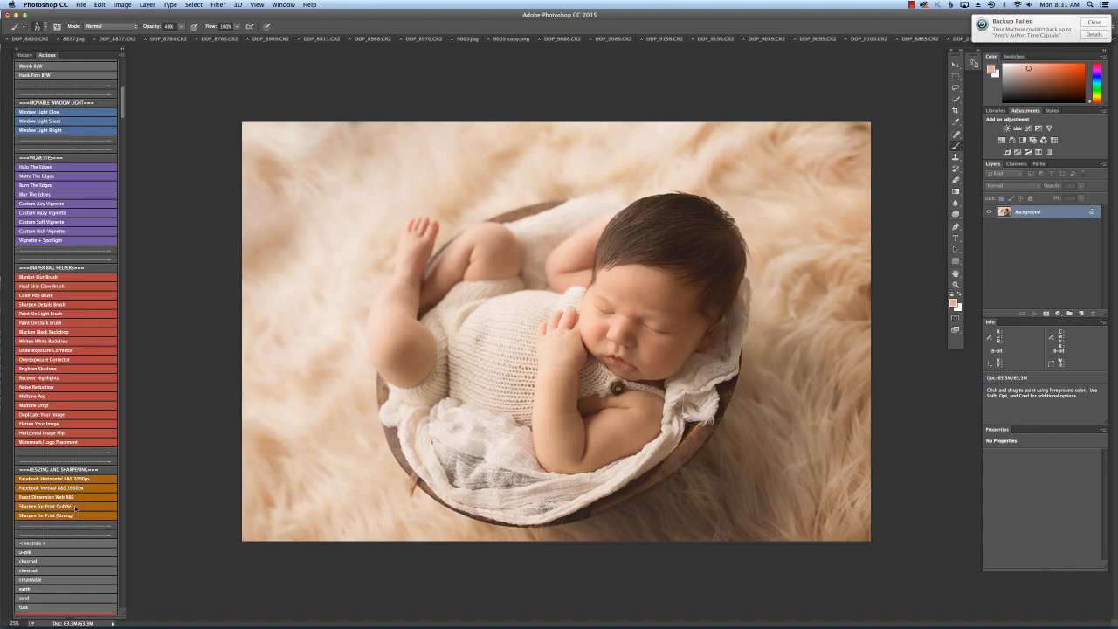
pyautogui.click(45, 506)
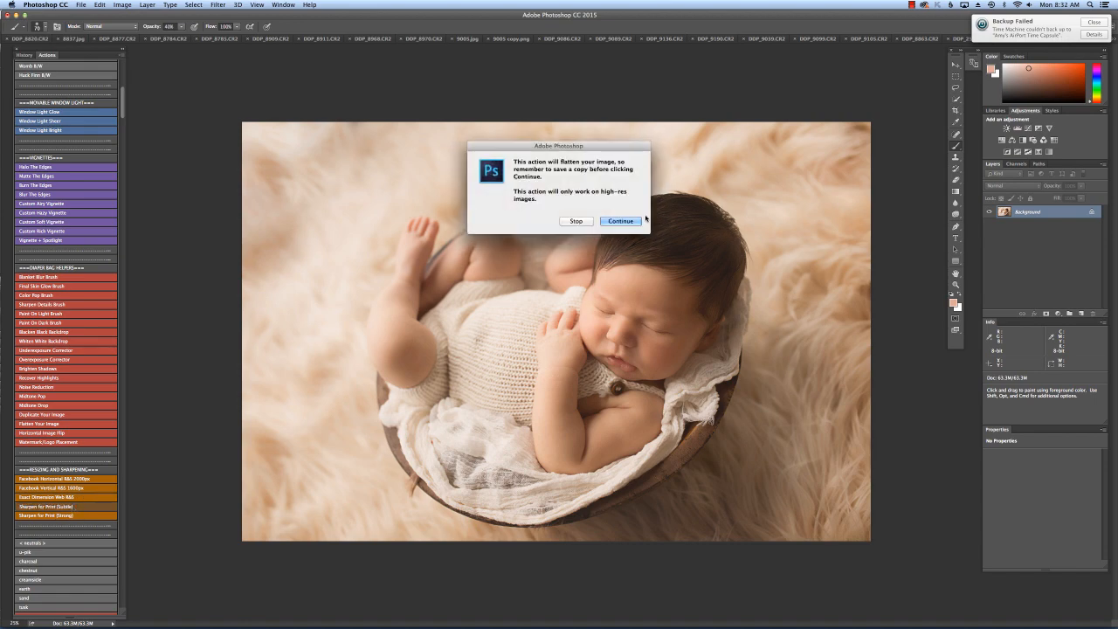
# Step: Continue past the flatten warning so the sharpening action runs on the photo
pyautogui.click(621, 220)
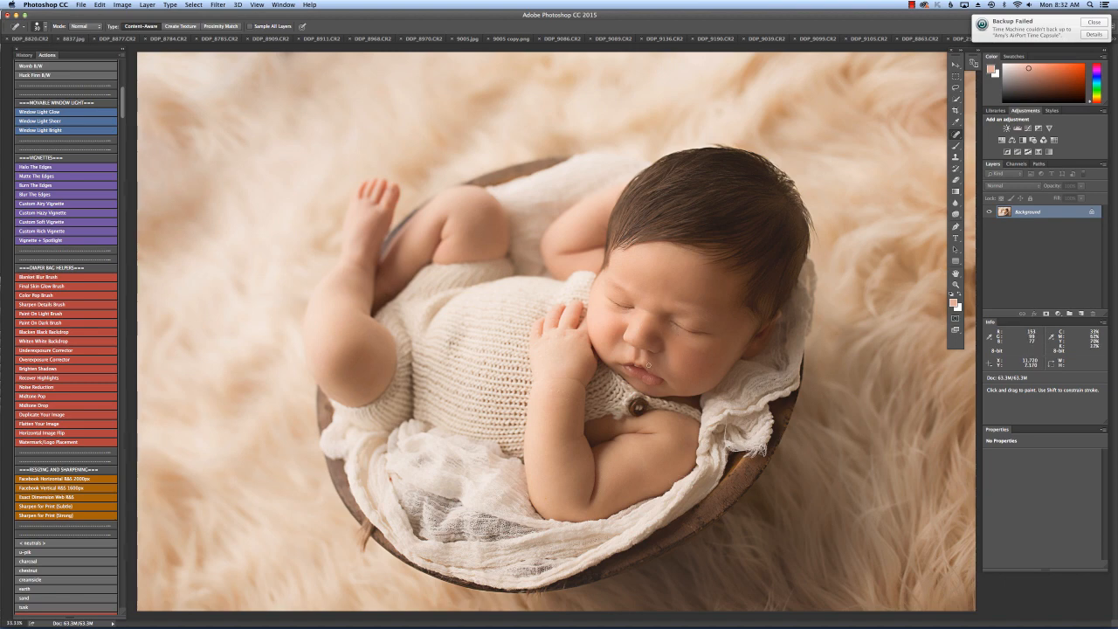
pyautogui.moveTo(643, 388)
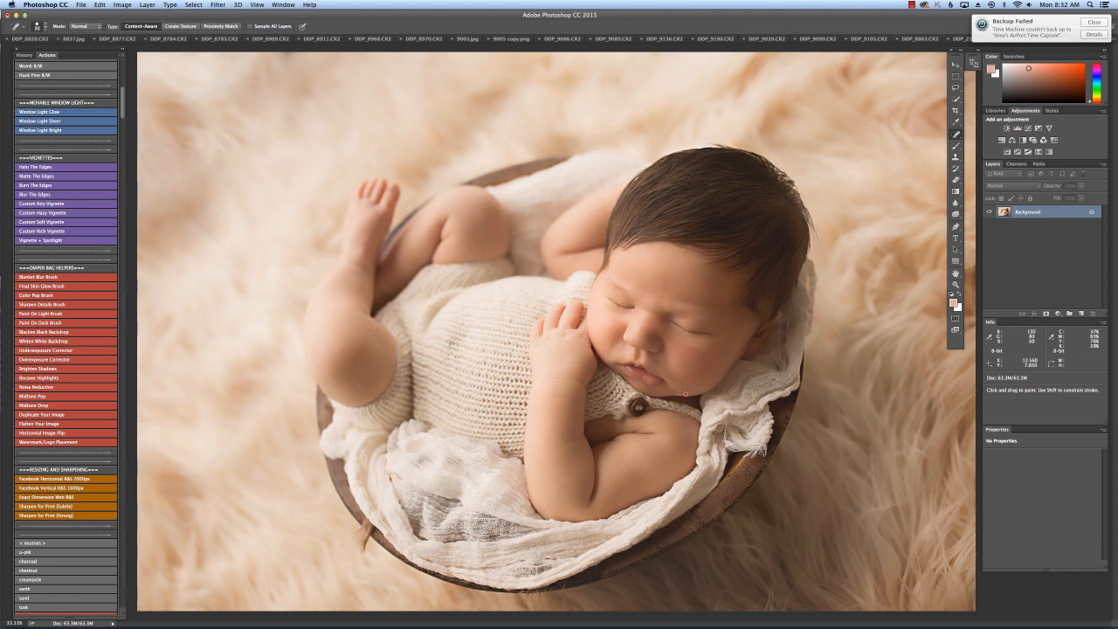
pyautogui.moveTo(580, 353)
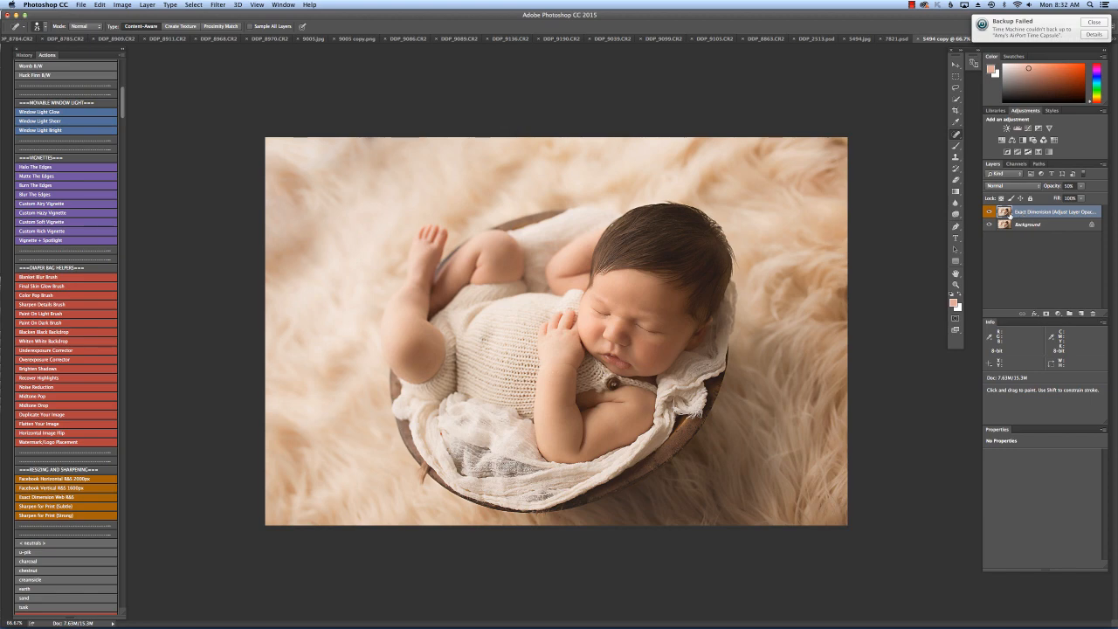
pyautogui.moveTo(804, 273)
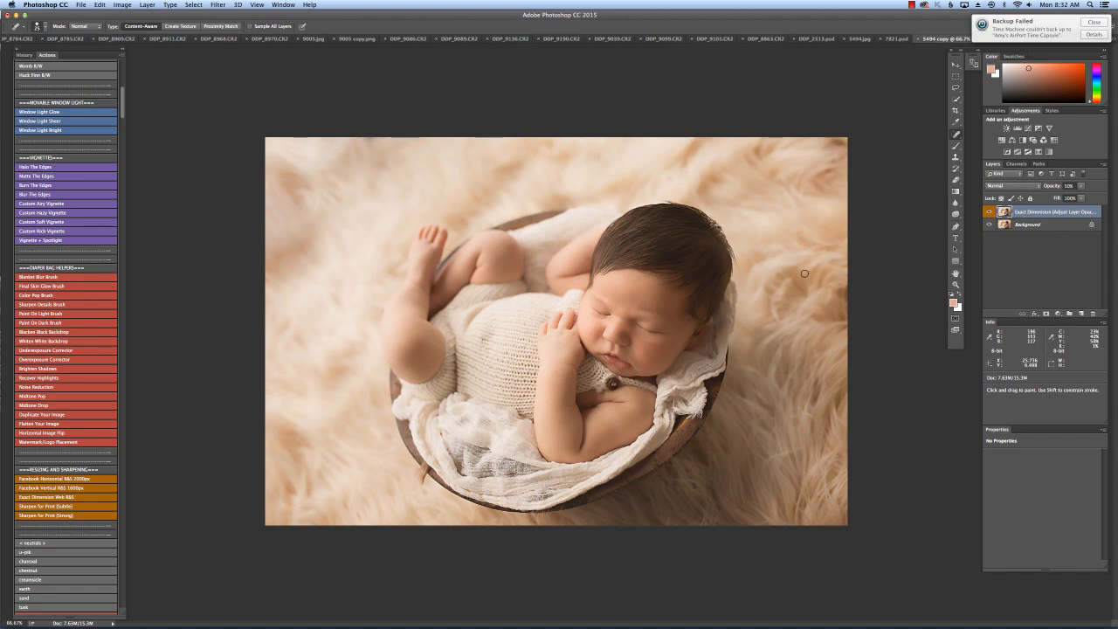